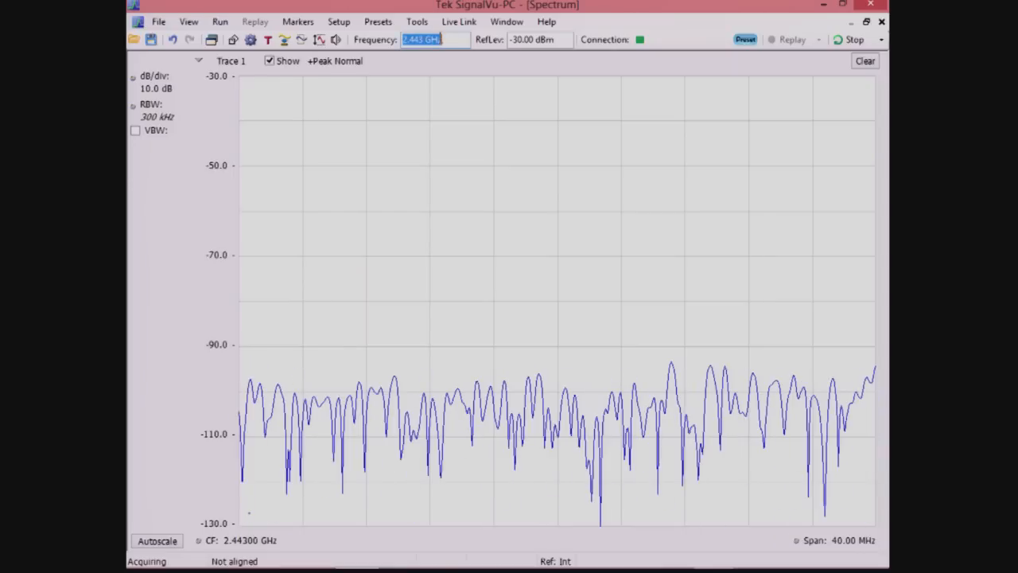
Open the display selection to choose DPX for the 2.443 GHz band.
click(338, 21)
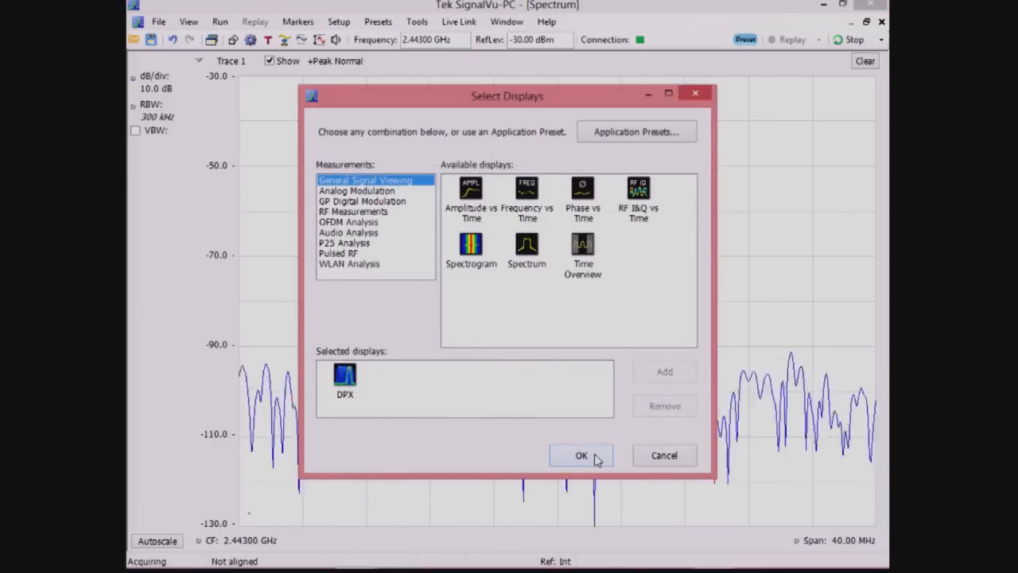
Confirm the DPX selection to show the live DPX Spectrum around 2.443 GHz.
click(581, 455)
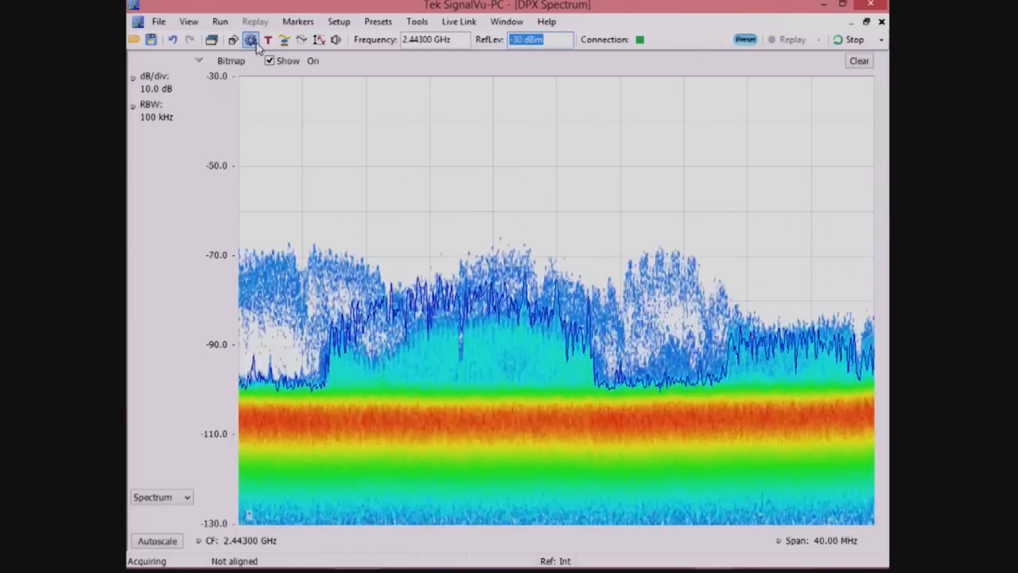
Enable variable dot persistence on the DPX bitmap trace and close DPX Settings.
click(250, 39)
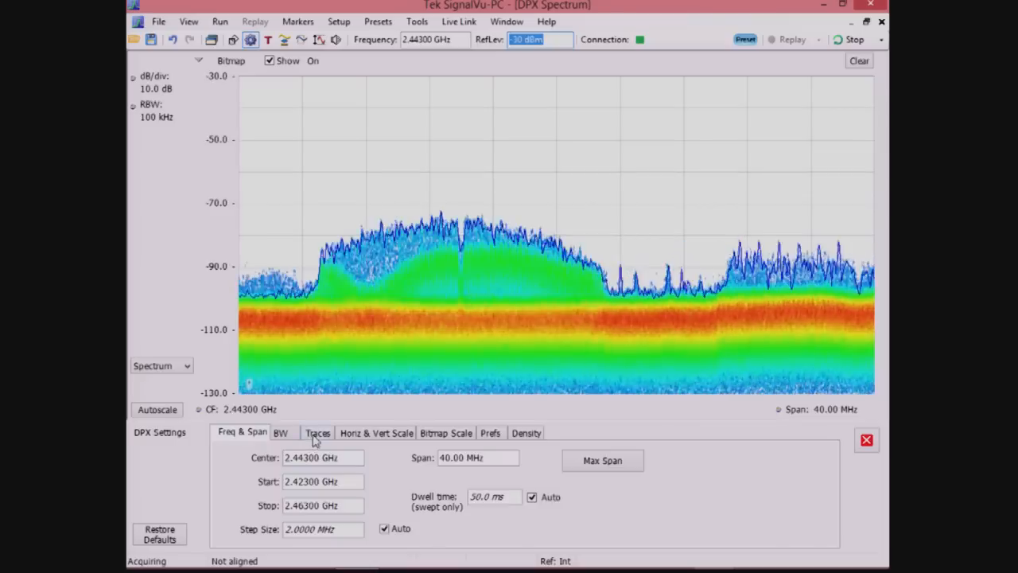
click(318, 432)
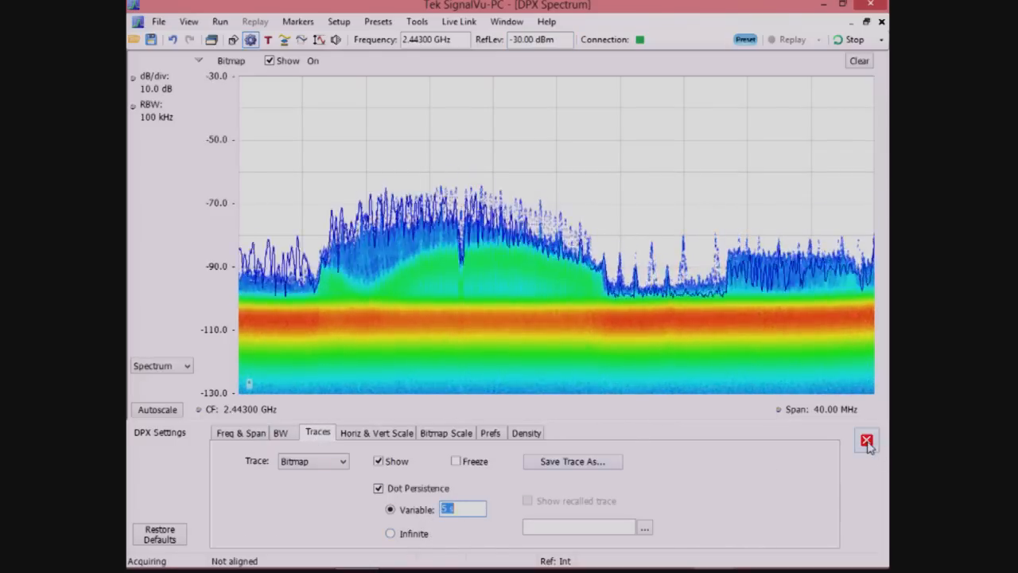
click(867, 441)
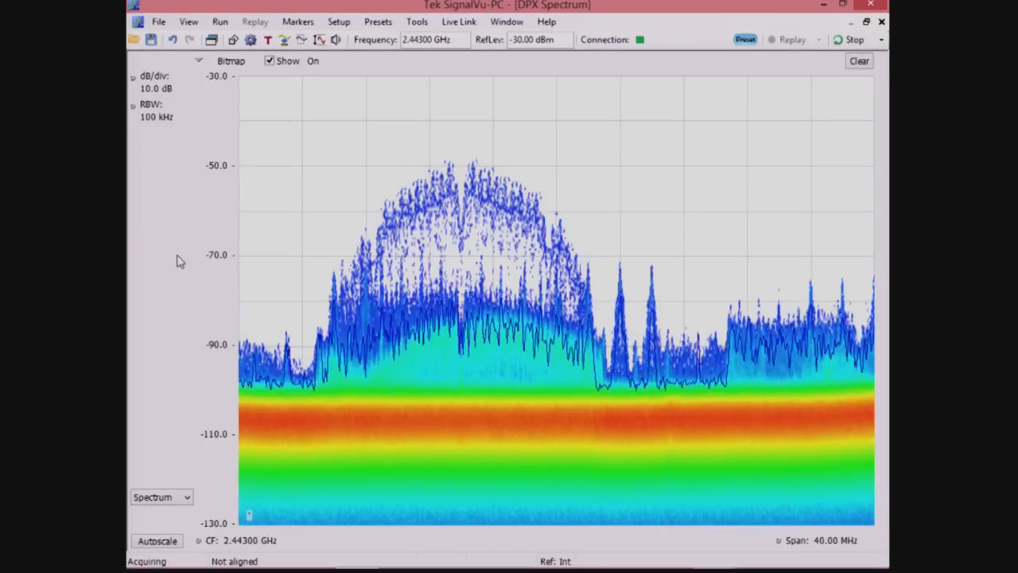